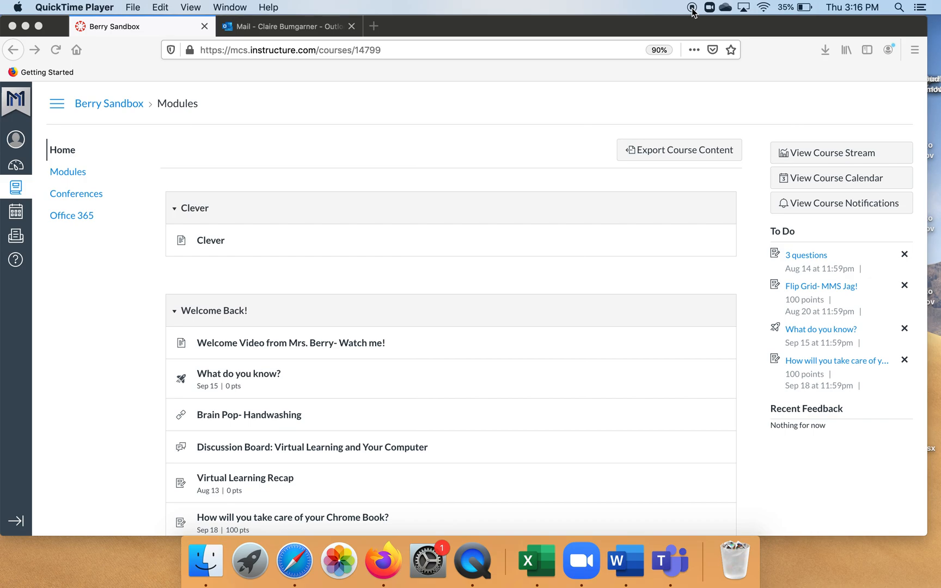
# Locate the '3 questions' module item and load its Word document in a new window
pyautogui.scroll(-3)
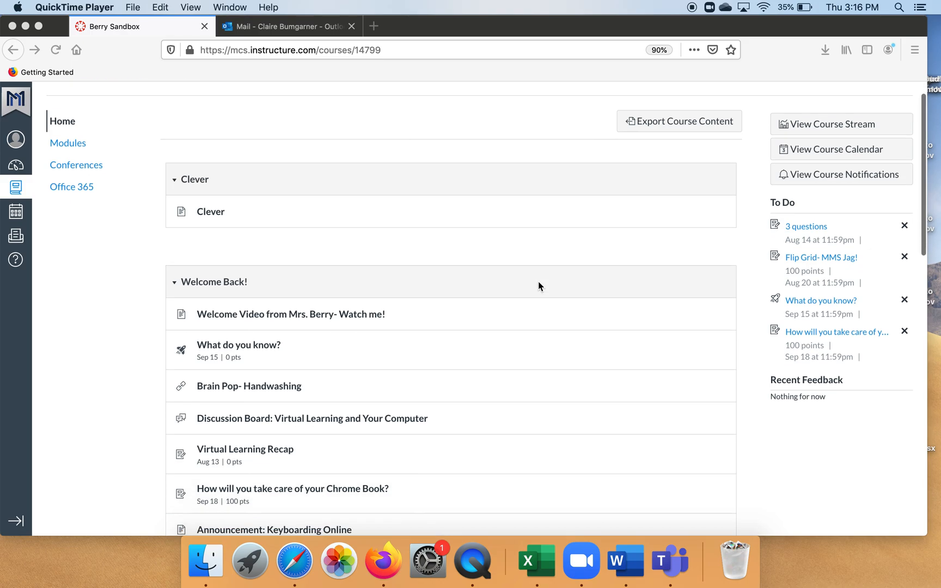
pyautogui.scroll(-3)
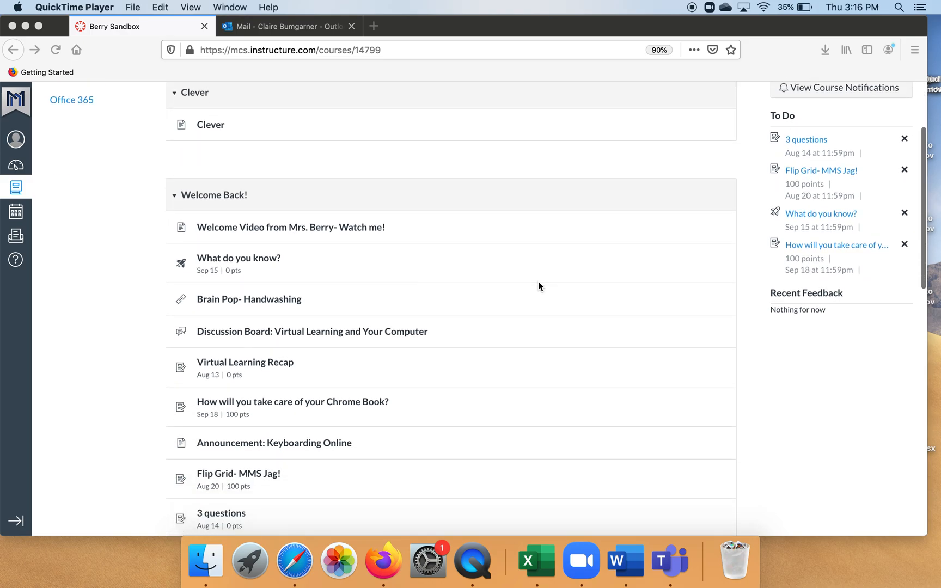
pyautogui.scroll(-3)
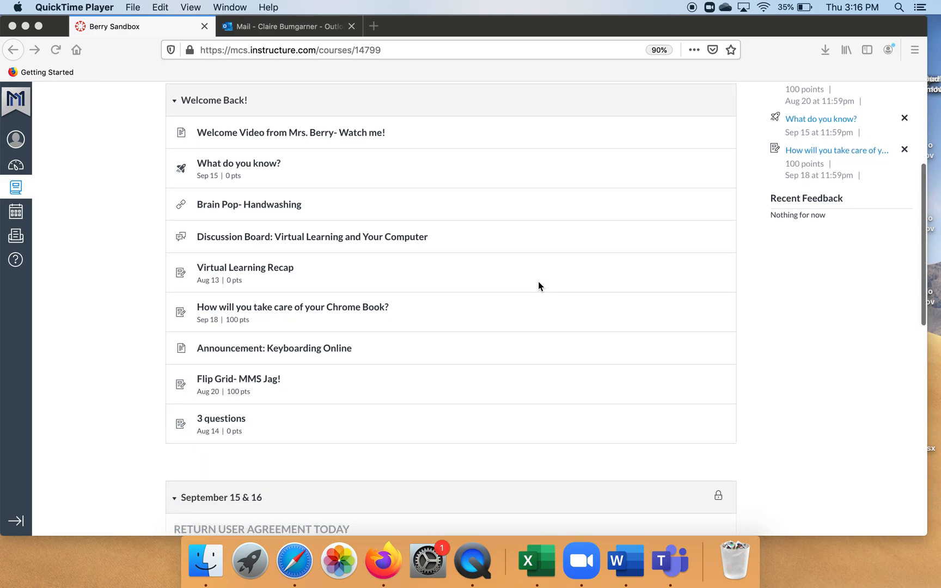
pyautogui.scroll(3)
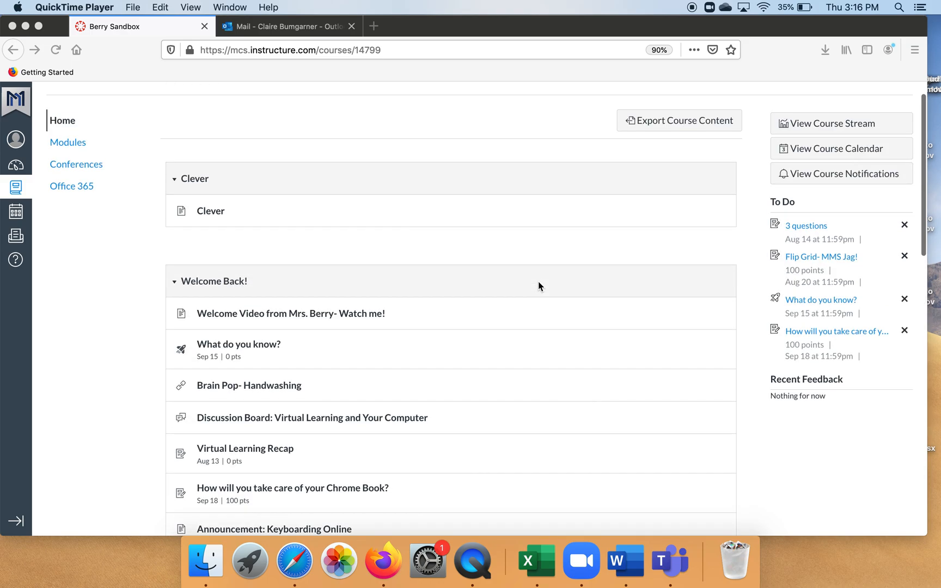
pyautogui.scroll(-3)
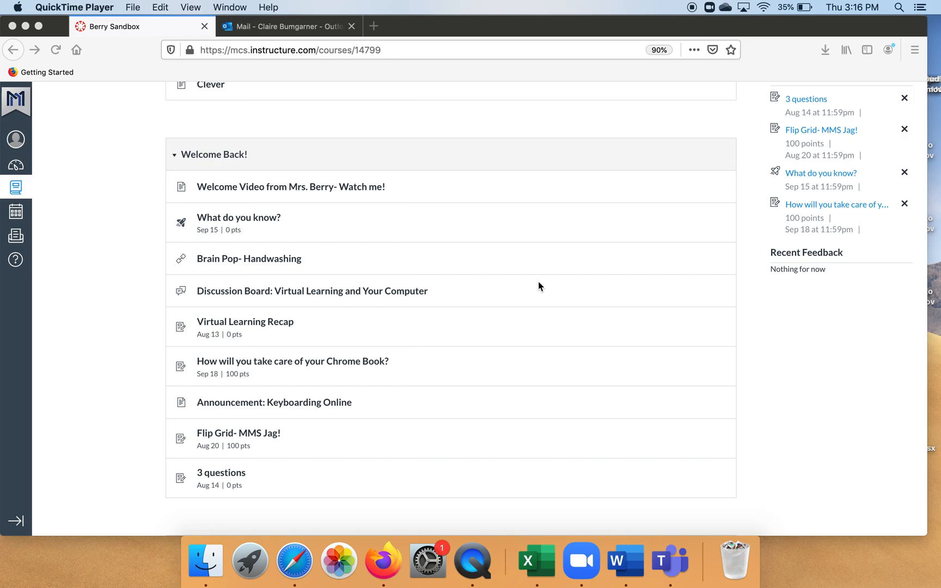
pyautogui.moveTo(353, 428)
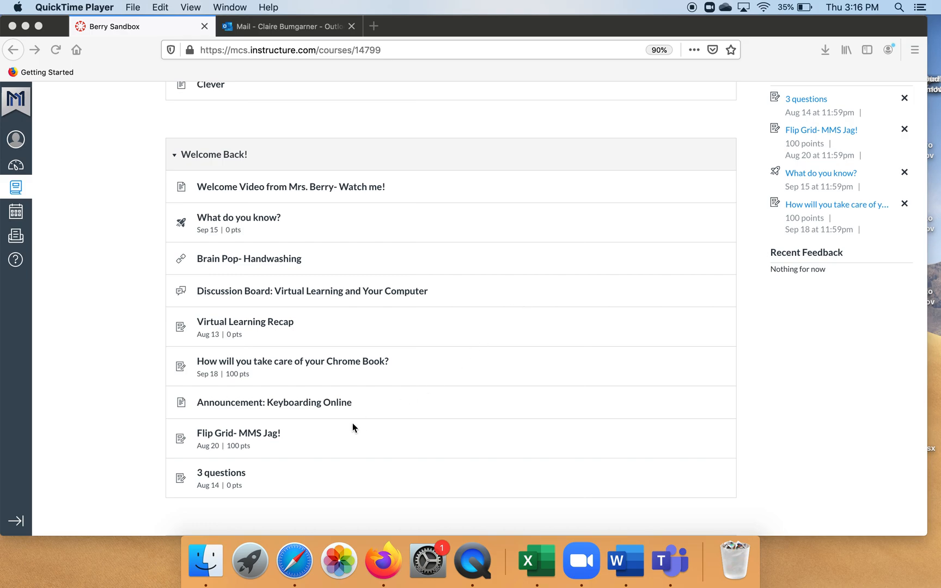
pyautogui.moveTo(233, 477)
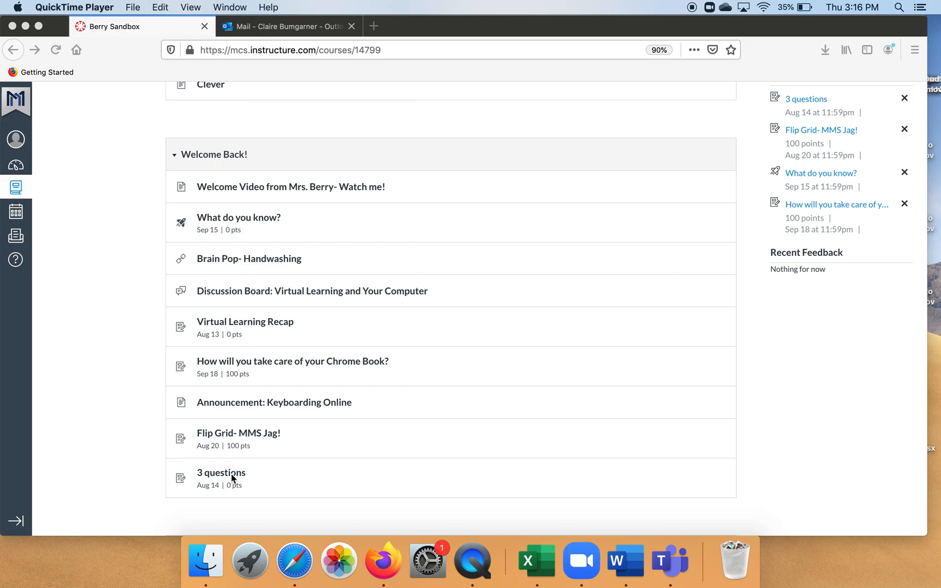
pyautogui.click(220, 472)
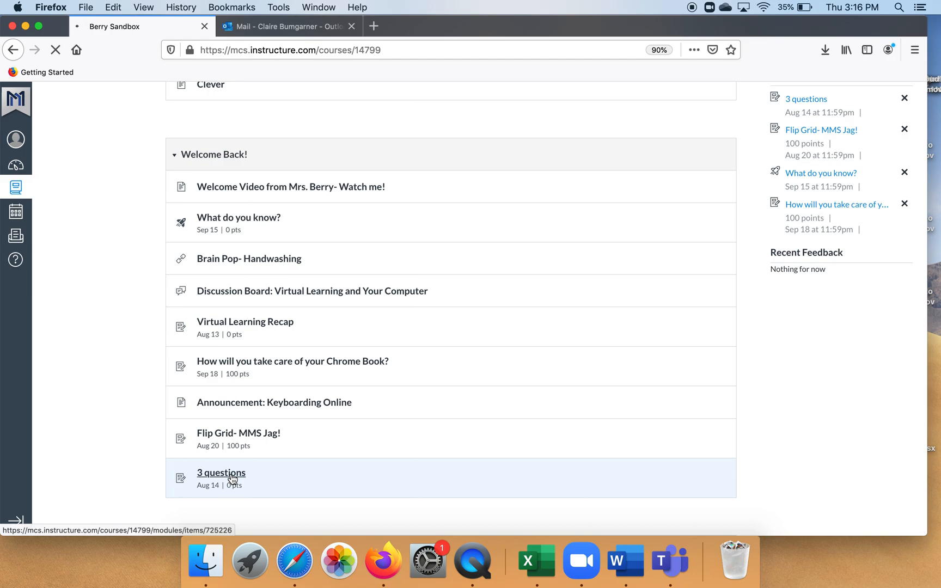
pyautogui.click(221, 473)
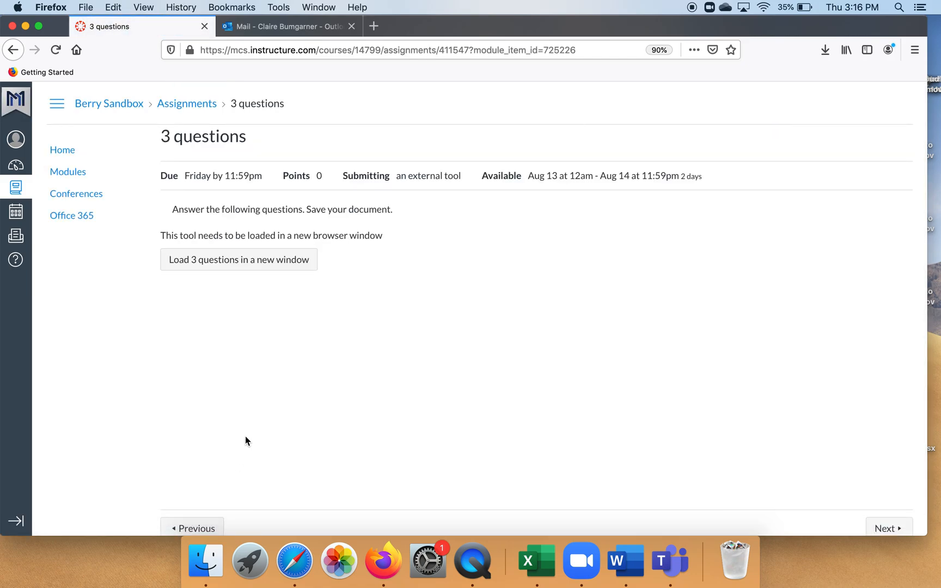
pyautogui.moveTo(324, 292)
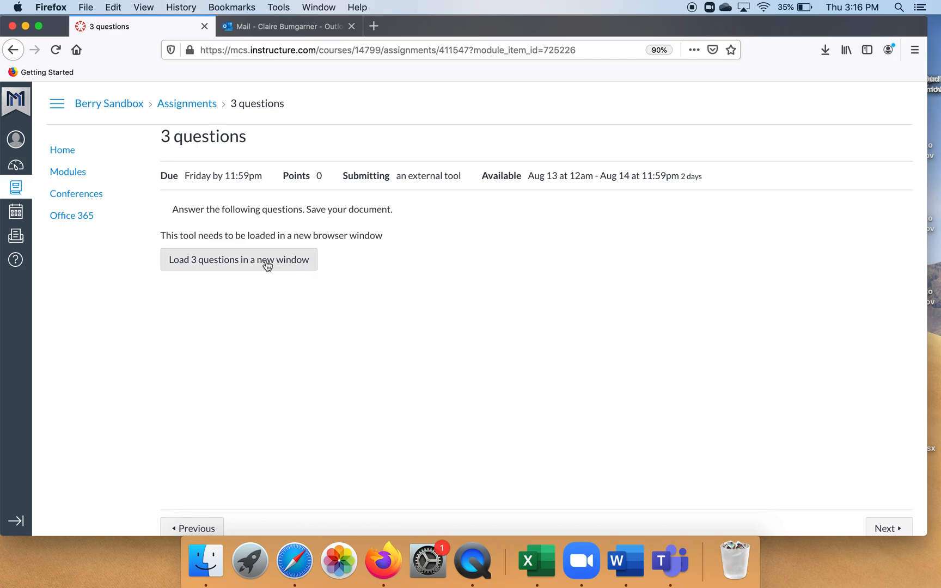
pyautogui.click(239, 260)
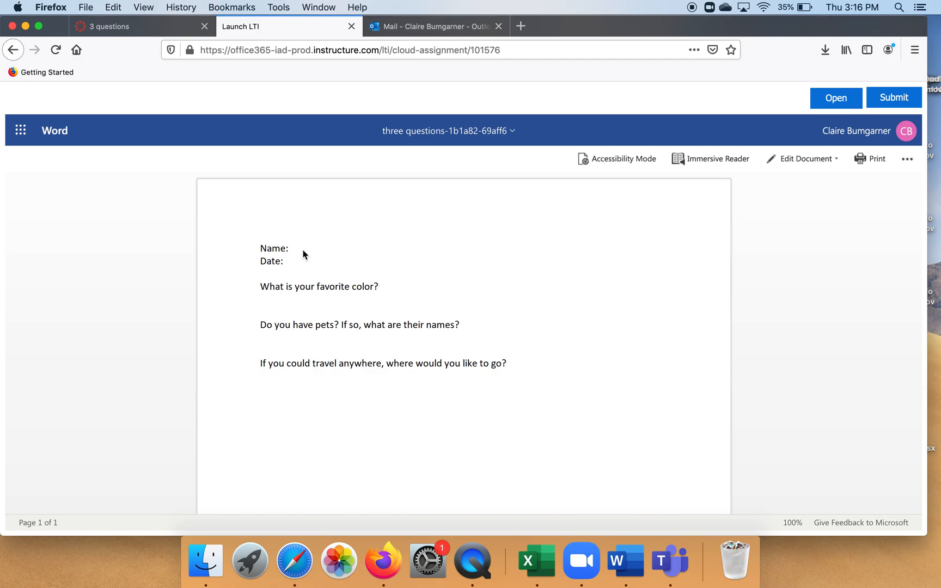
pyautogui.moveTo(806, 159)
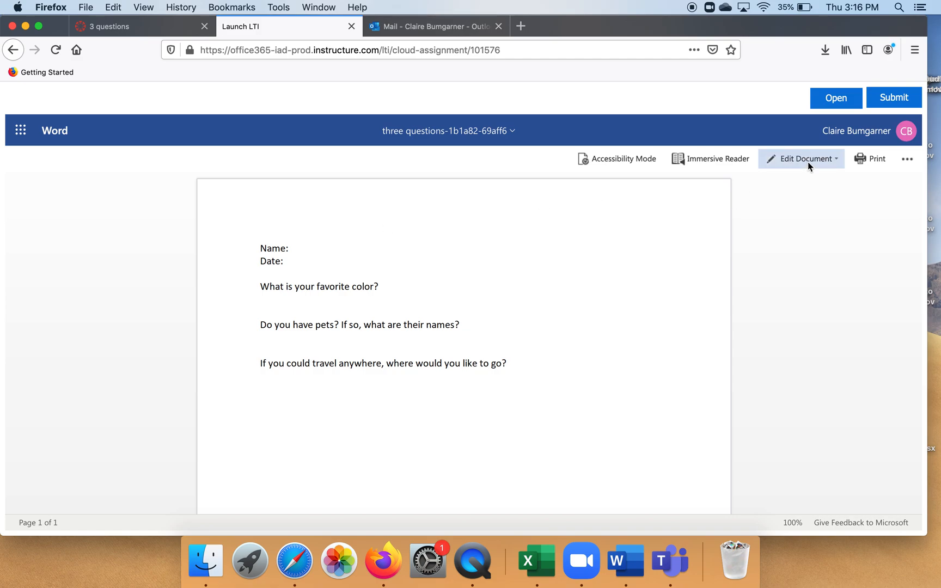
pyautogui.moveTo(798, 162)
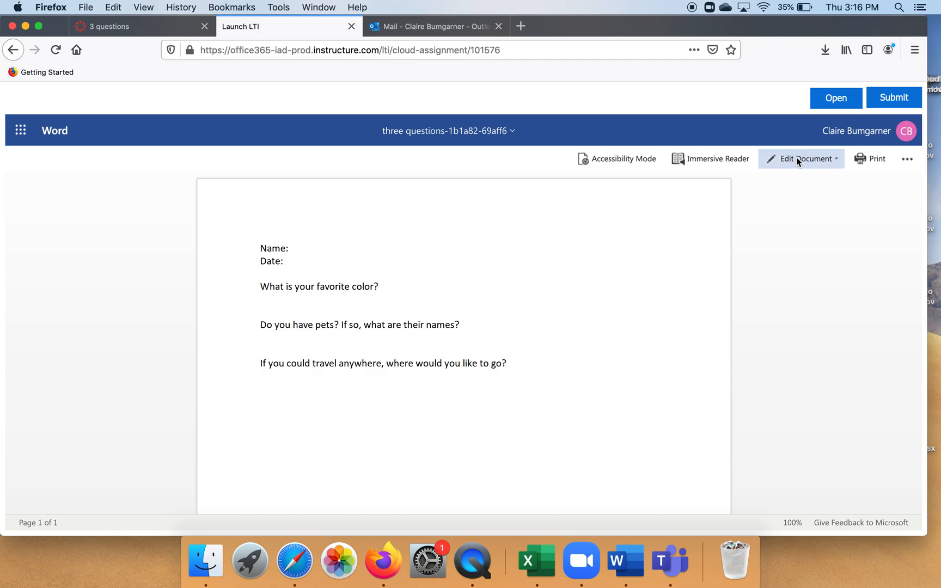
pyautogui.click(801, 158)
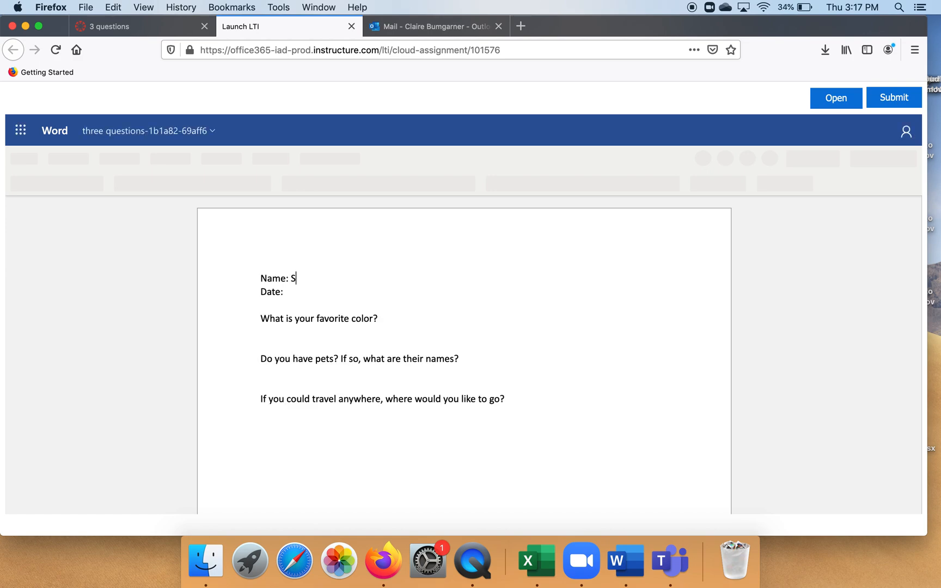
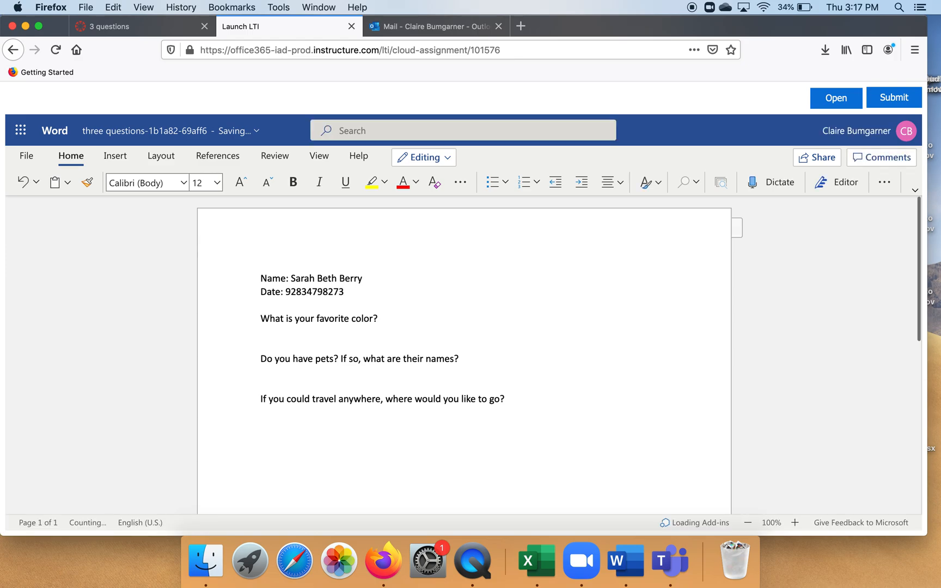
pyautogui.write('Blue')
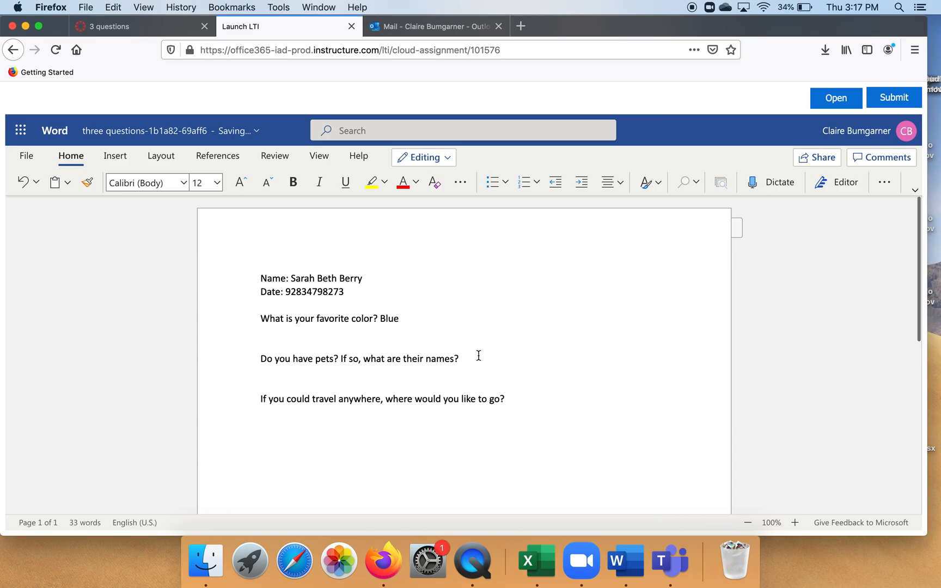
pyautogui.write('Rex')
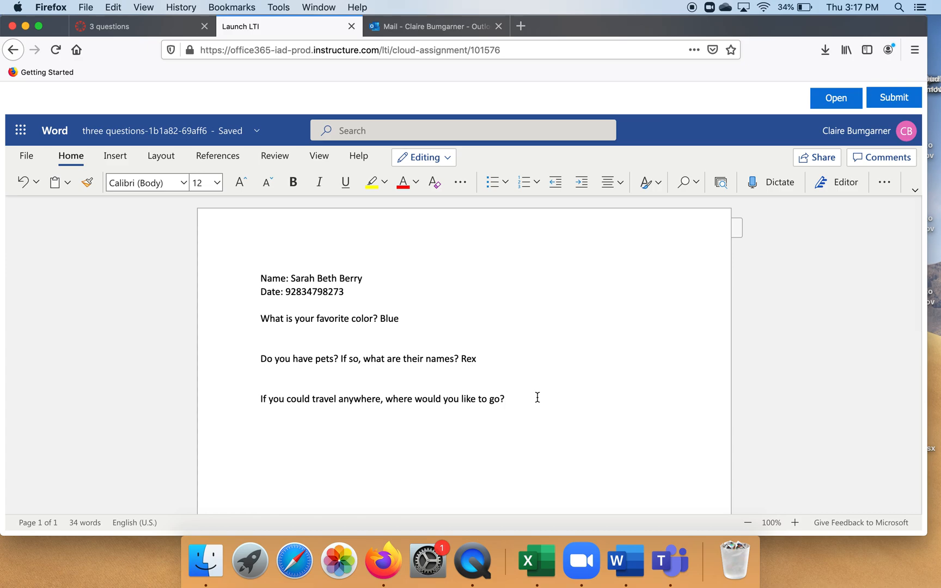
pyautogui.write('Beach')
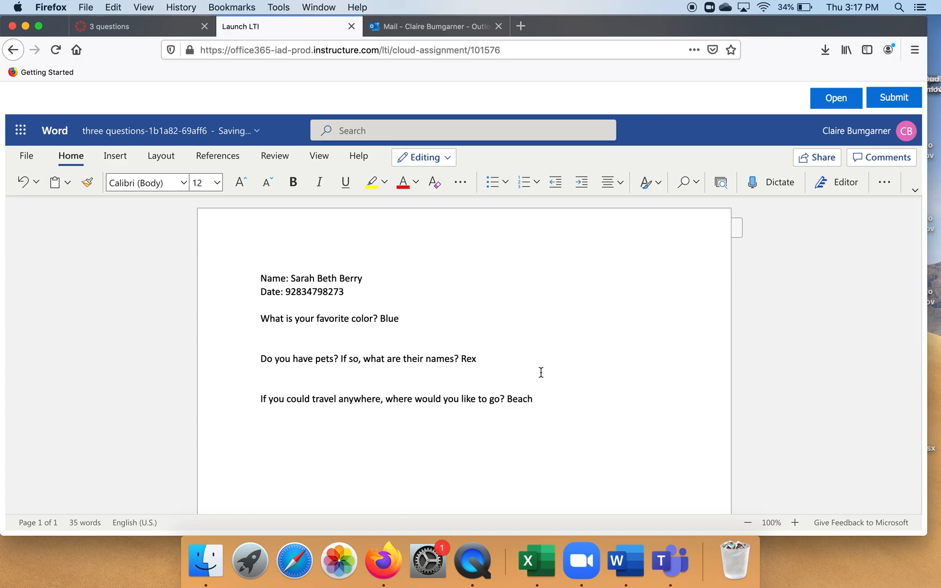
pyautogui.moveTo(243, 147)
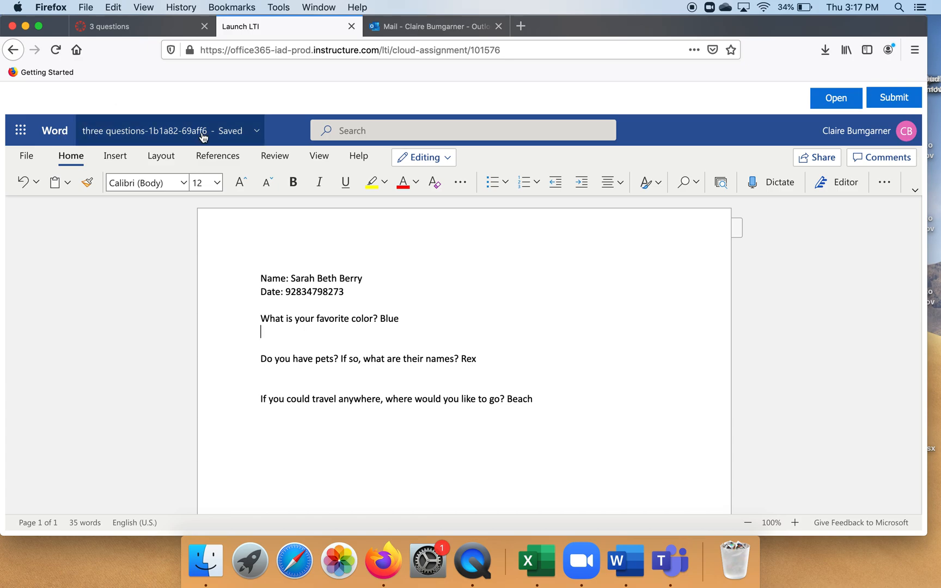
pyautogui.moveTo(232, 130)
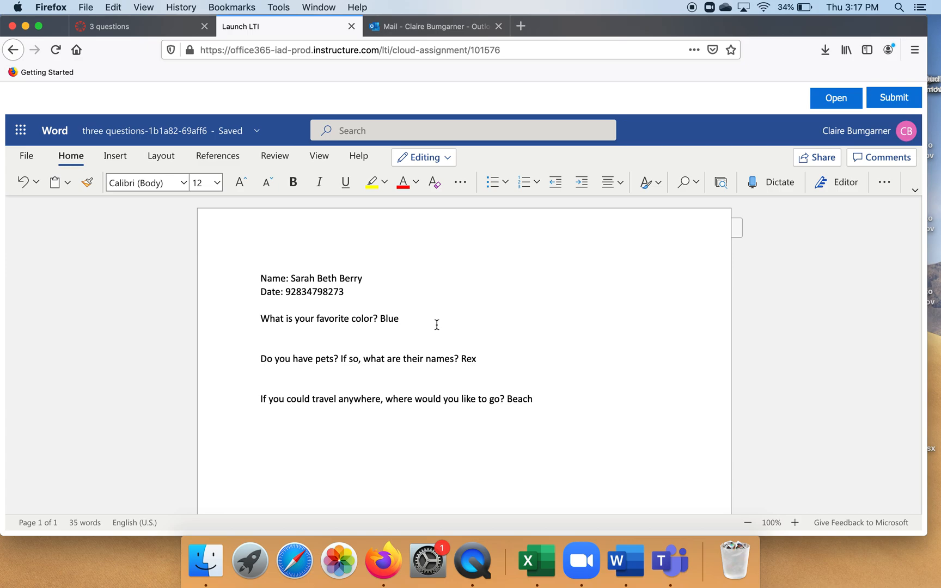
pyautogui.click(261, 332)
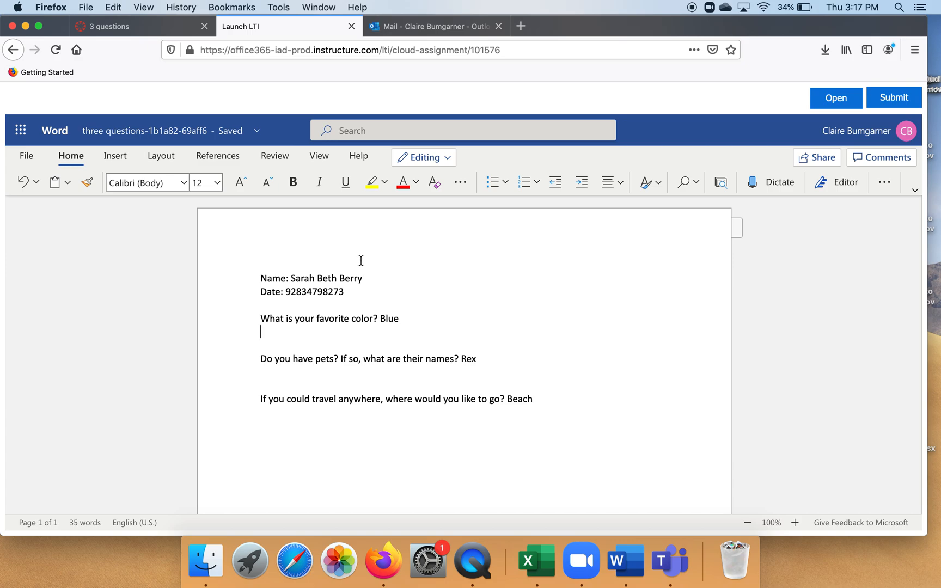
pyautogui.moveTo(234, 135)
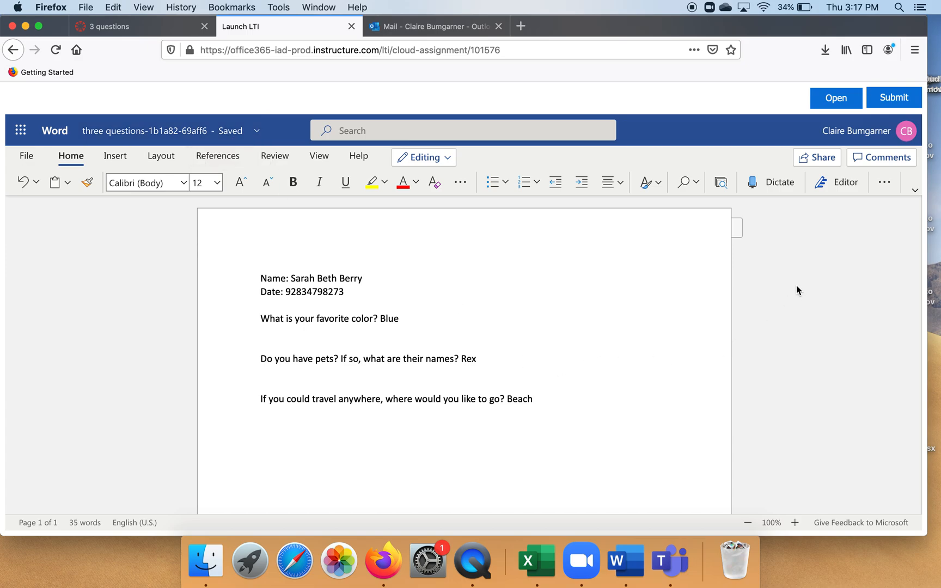
pyautogui.moveTo(894, 98)
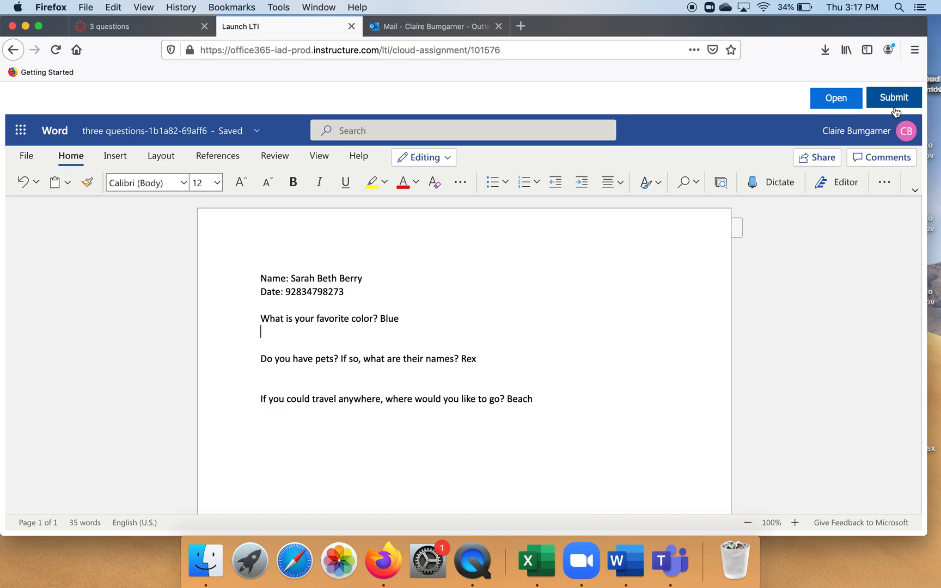
pyautogui.moveTo(895, 107)
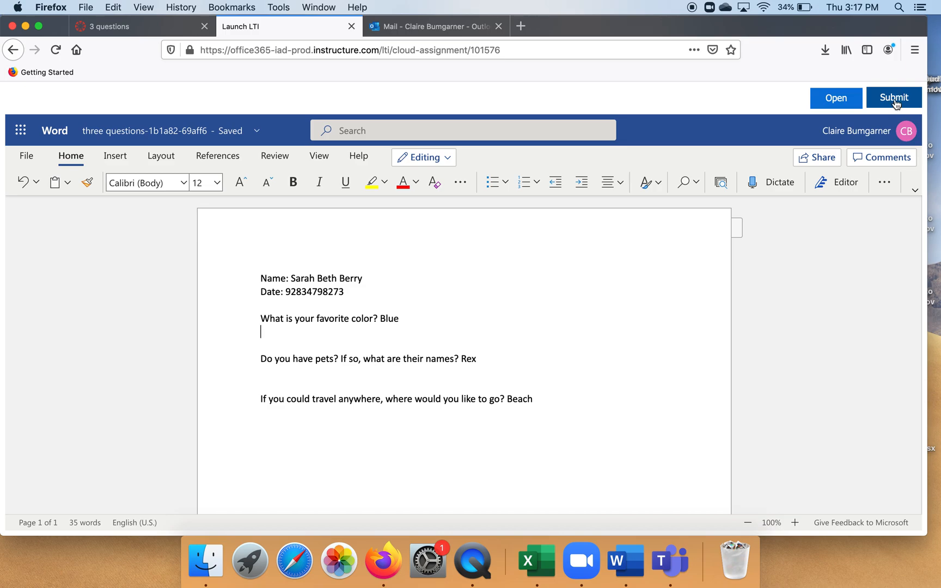
# Submit the answered assignment and finish, returning to the document showing the submission time
pyautogui.click(894, 97)
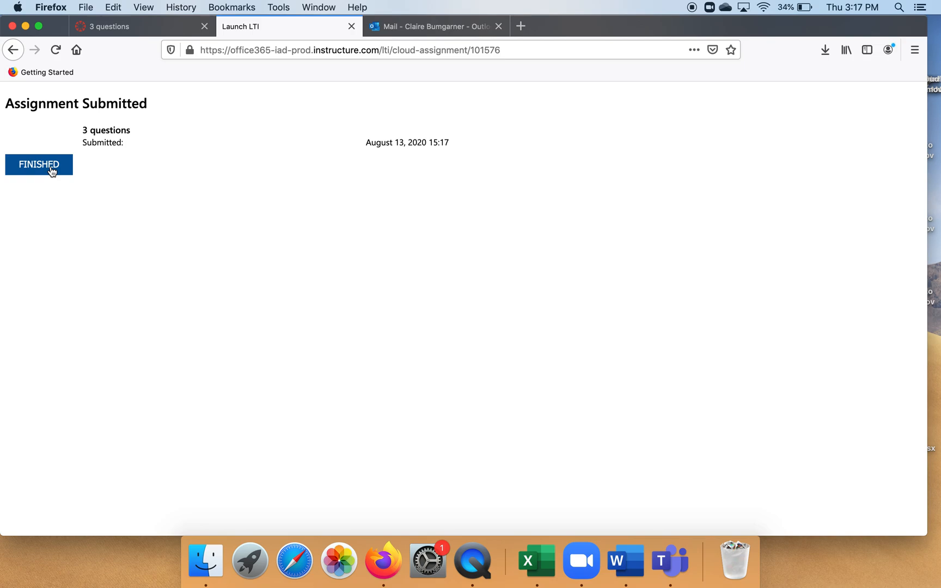
pyautogui.click(38, 165)
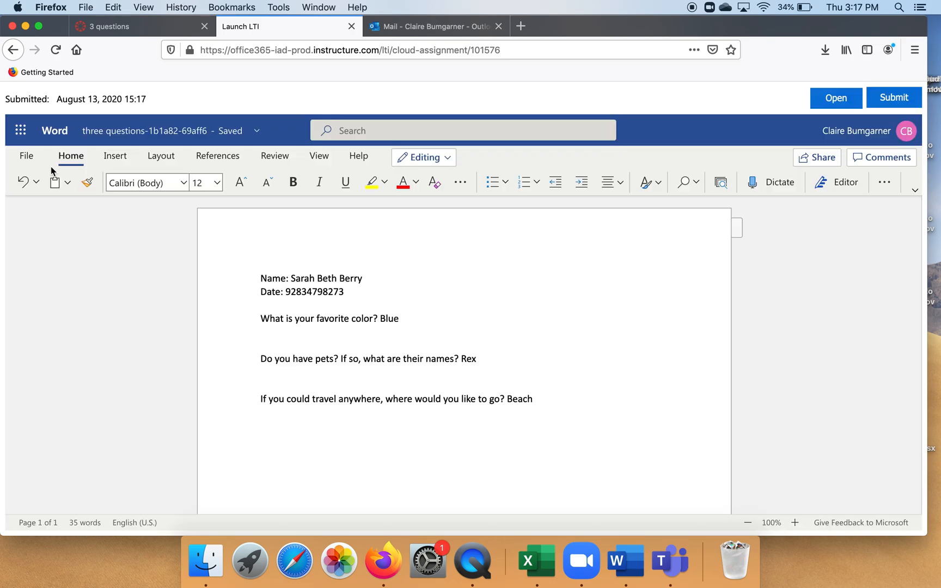